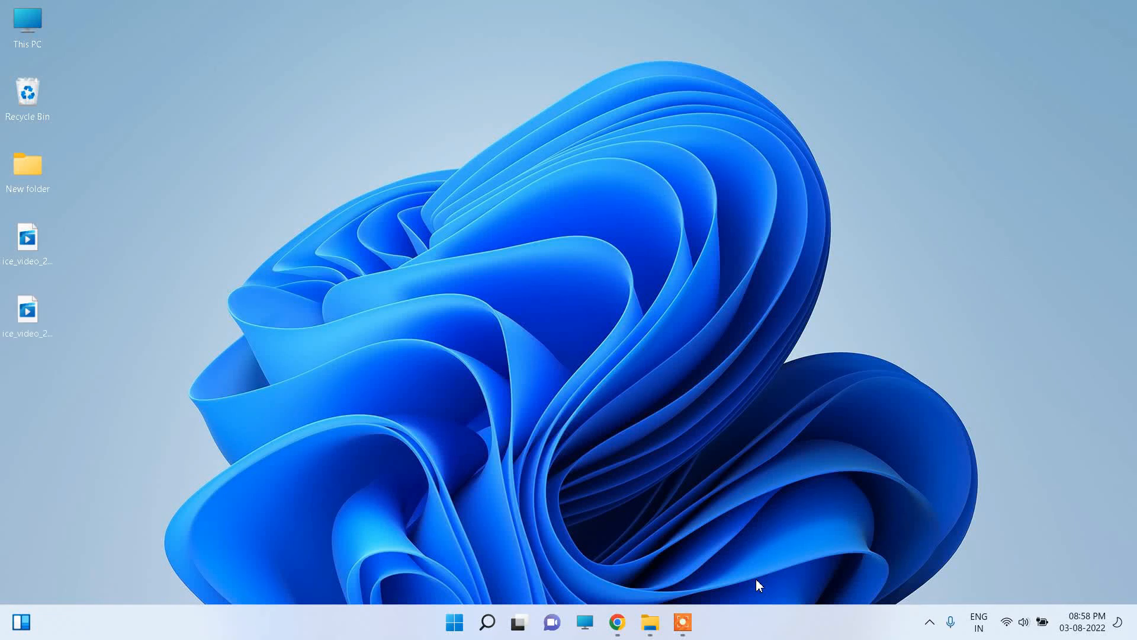
# Launch Google Chrome from the Windows 11 taskbar.
pyautogui.click(617, 622)
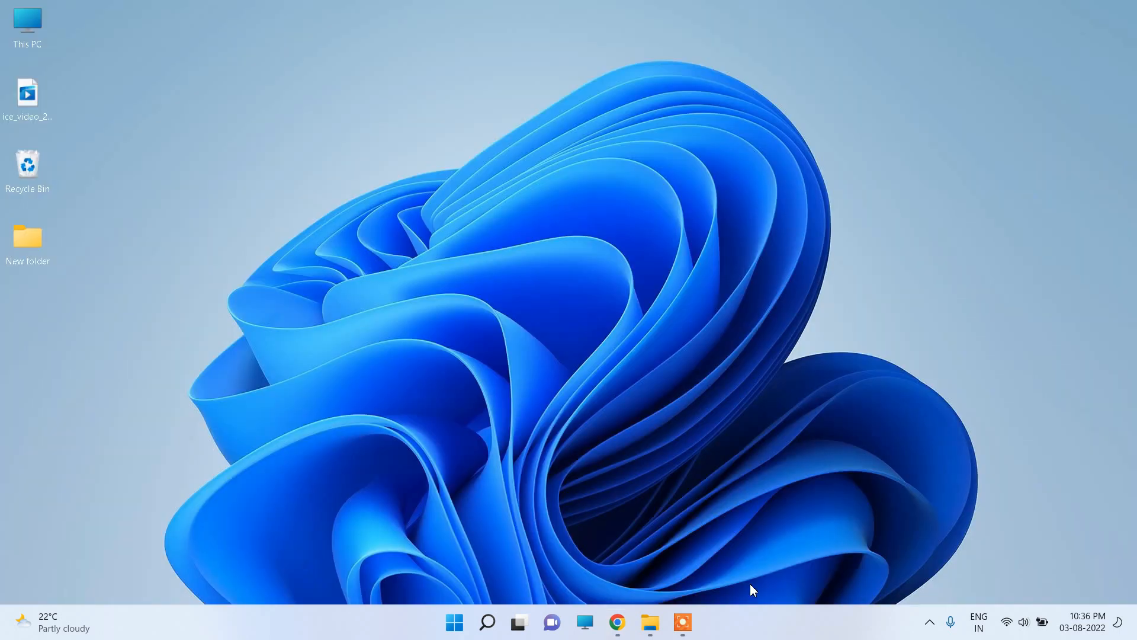
pyautogui.moveTo(617, 623)
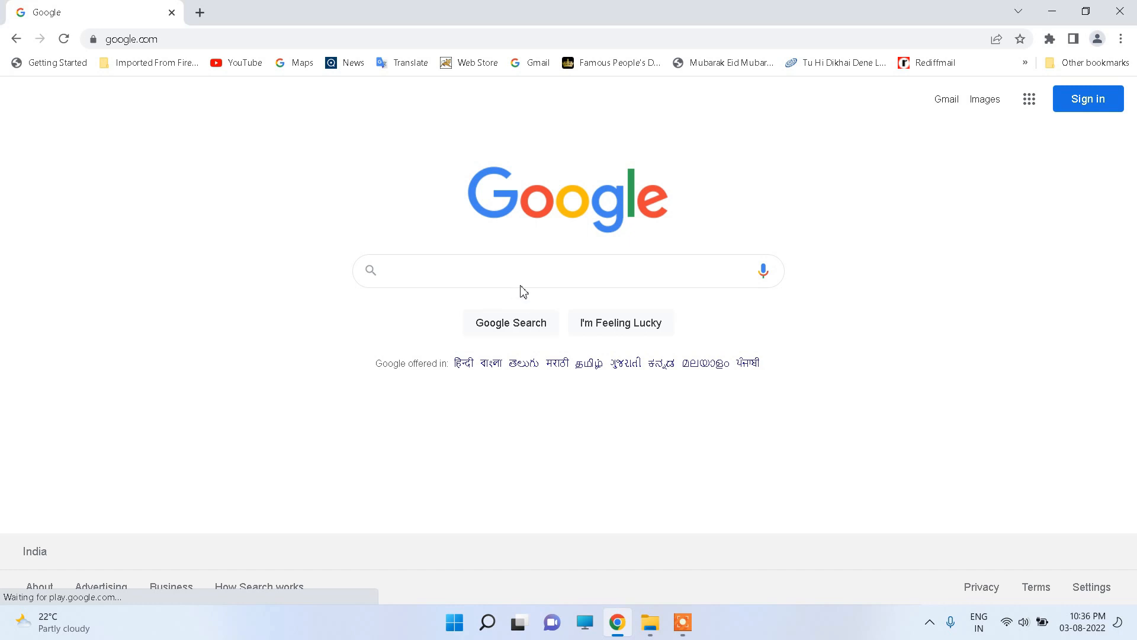
# Search Google for 'whatsapp download for pc' using the search suggestion.
pyautogui.click(519, 271)
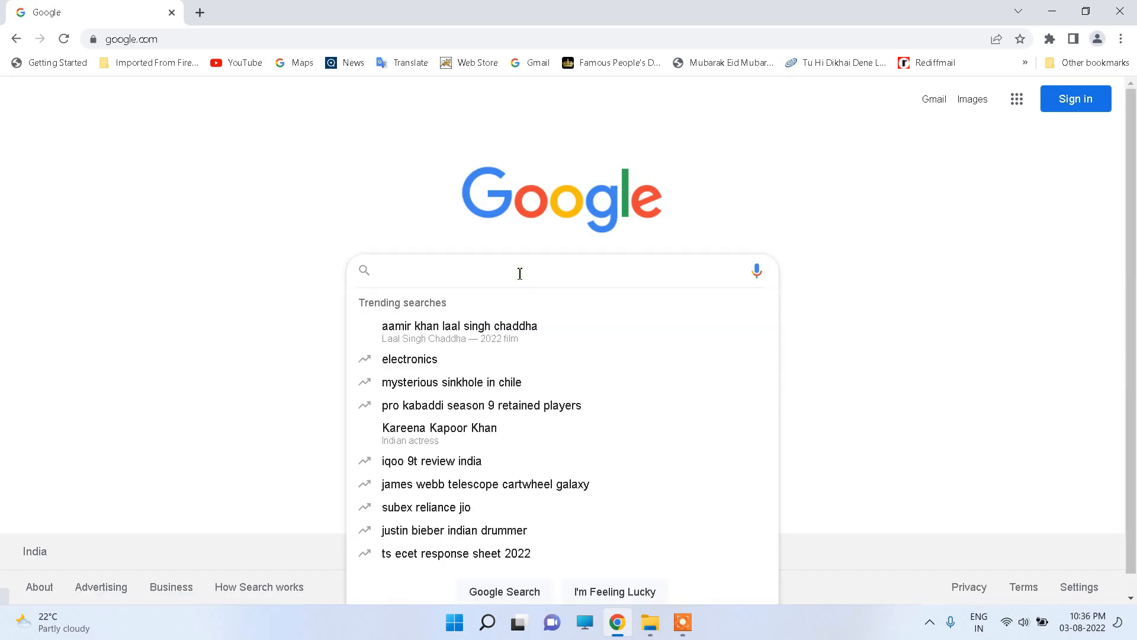
pyautogui.write('whatsapp download')
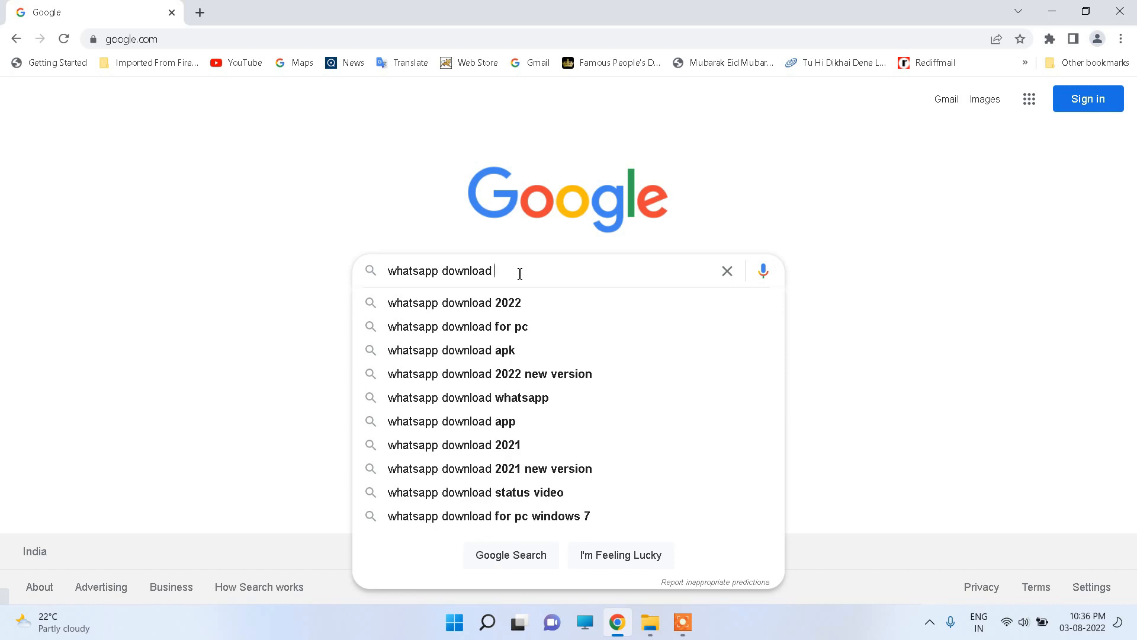
pyautogui.click(458, 327)
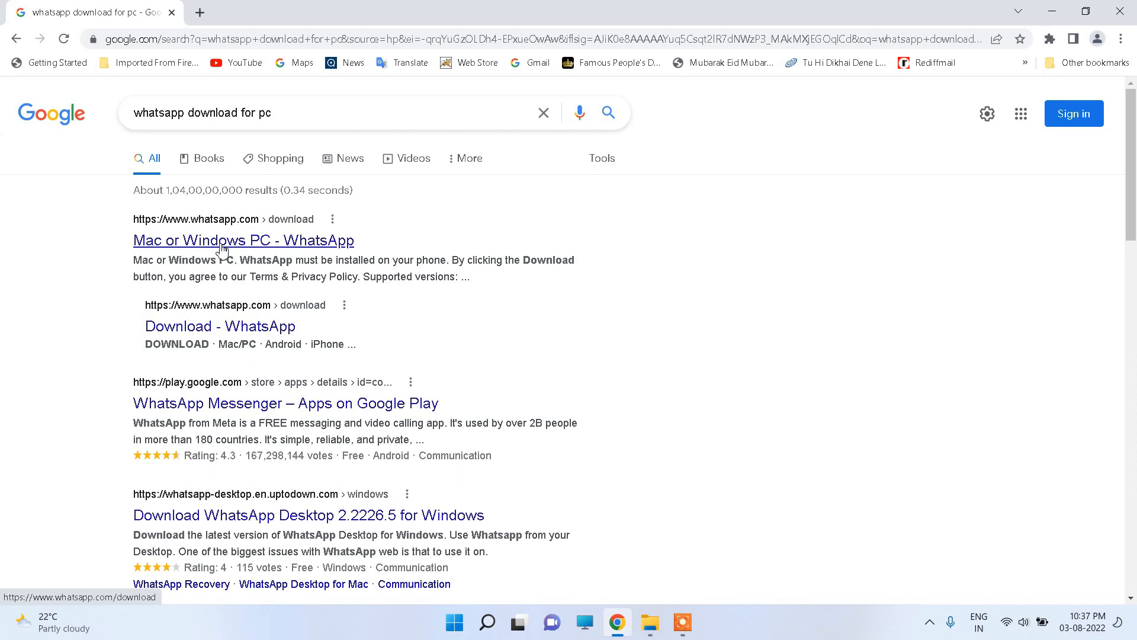
# Open the official 'Mac or Windows PC' WhatsApp result, then go to WhatsApp Web.
pyautogui.click(243, 240)
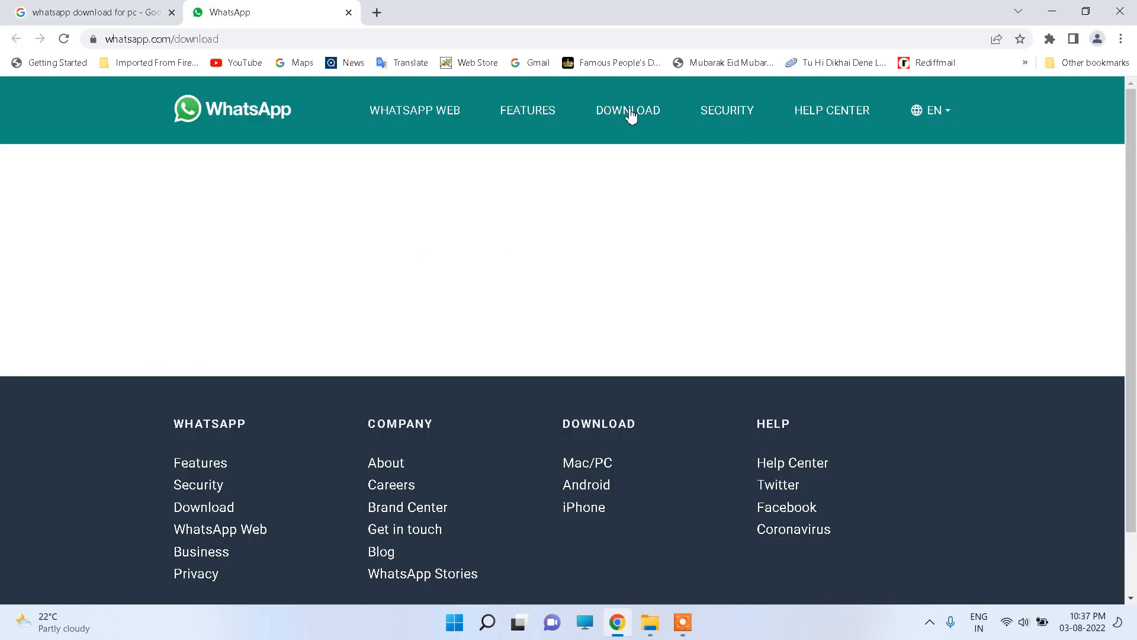
pyautogui.moveTo(436, 116)
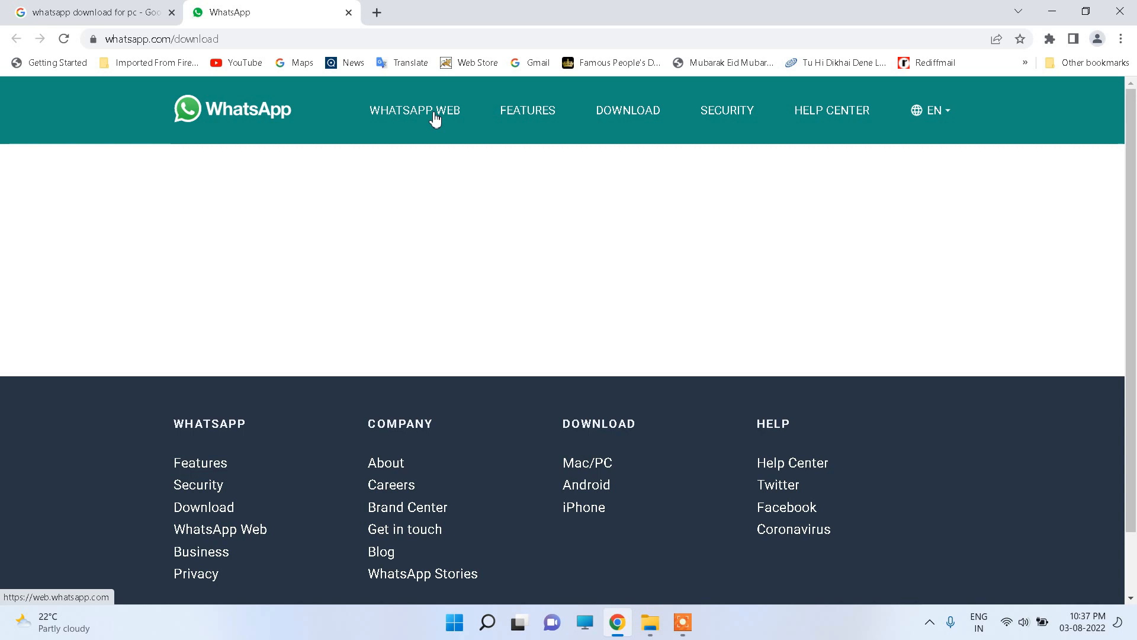
pyautogui.click(415, 111)
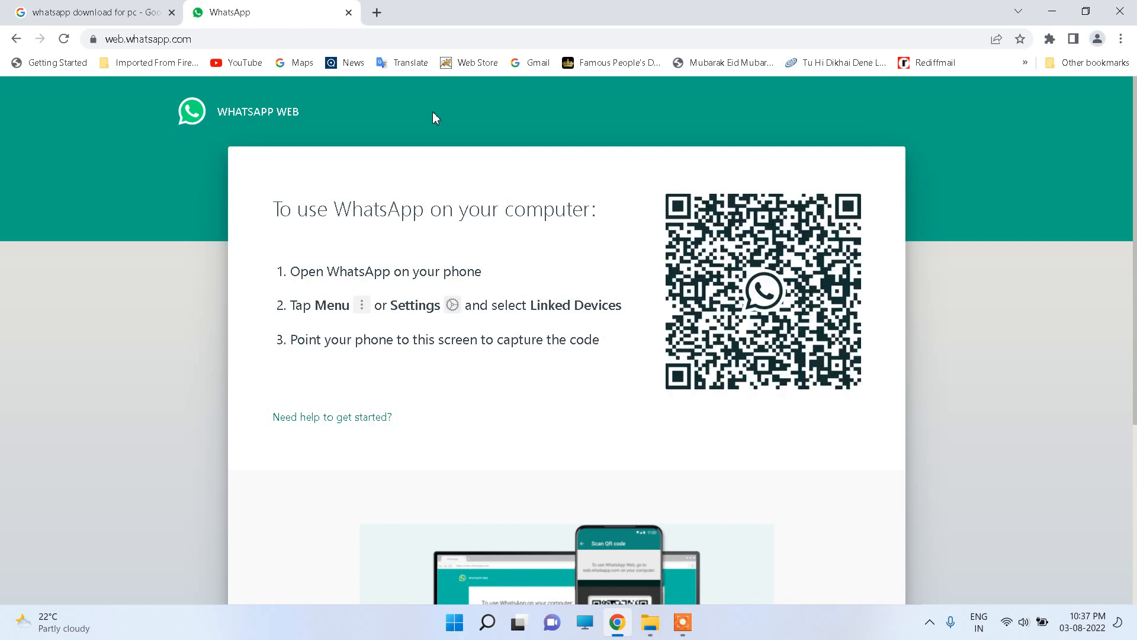
pyautogui.moveTo(568, 183)
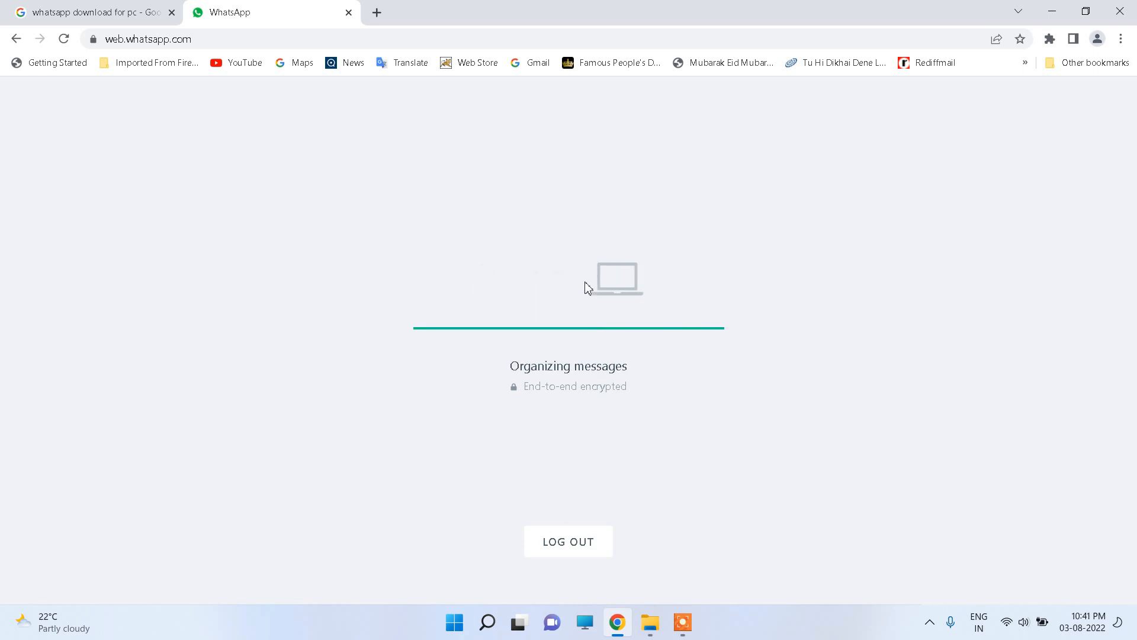
pyautogui.moveTo(275, 287)
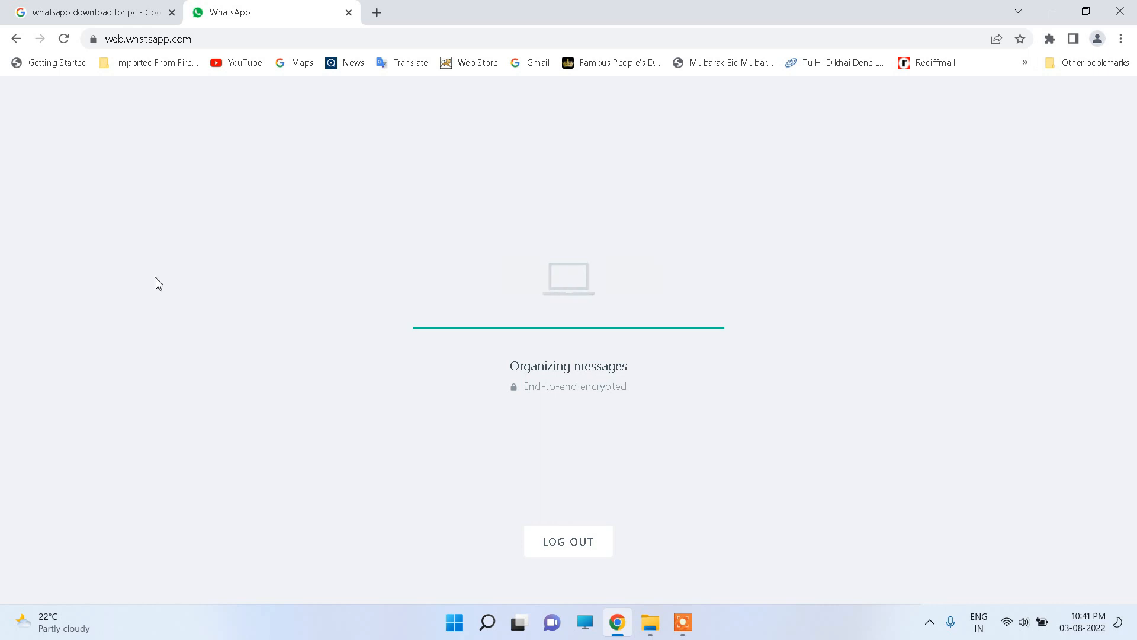
pyautogui.moveTo(404, 307)
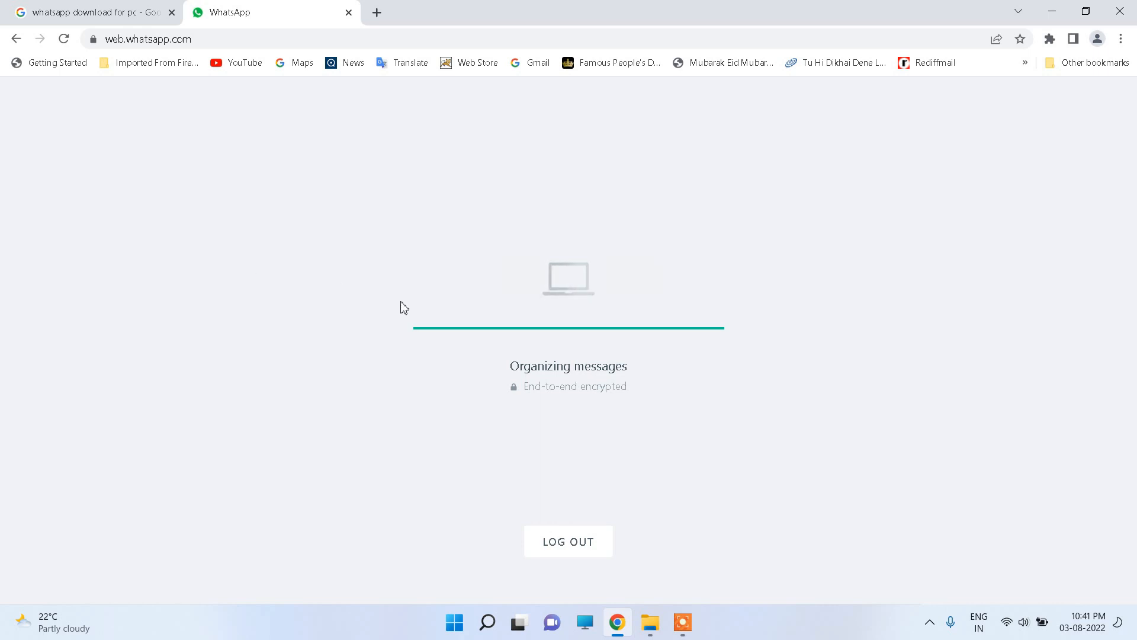